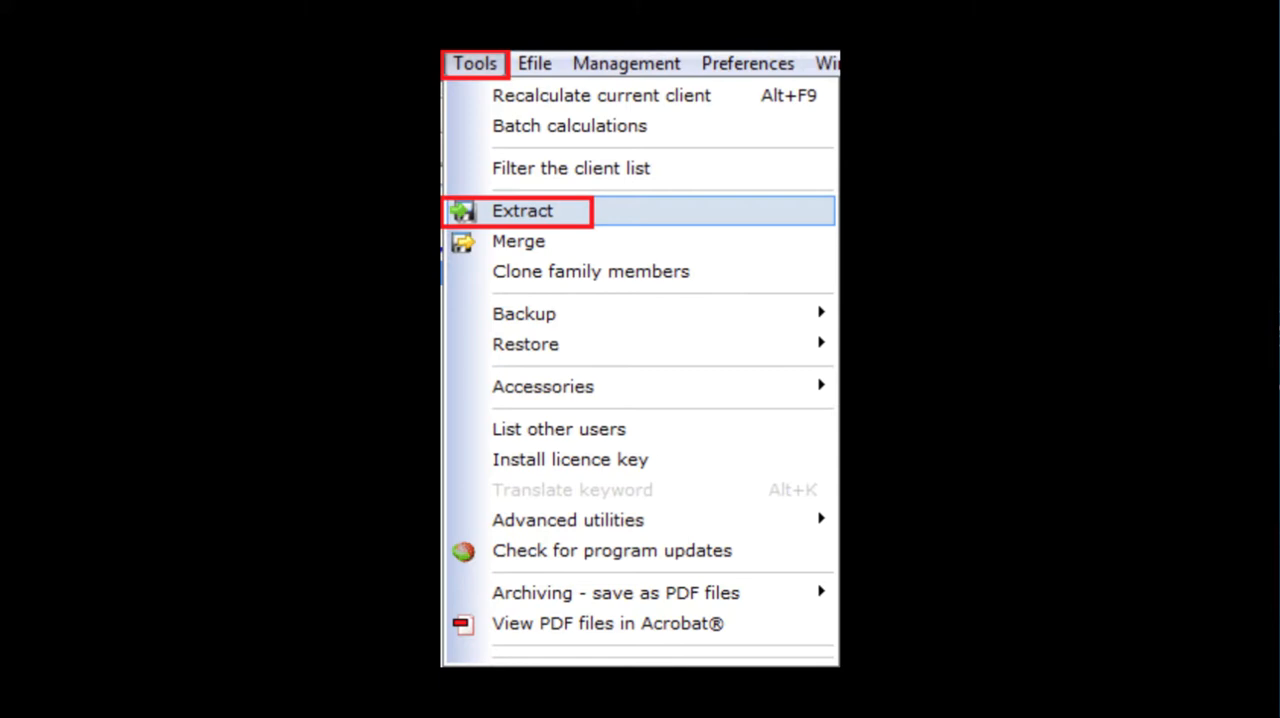
- Bring up DT Max's Extract settings for all clients, all years, with printing and EFILE data
{"action": "left_click", "coordinate": [522, 210]}
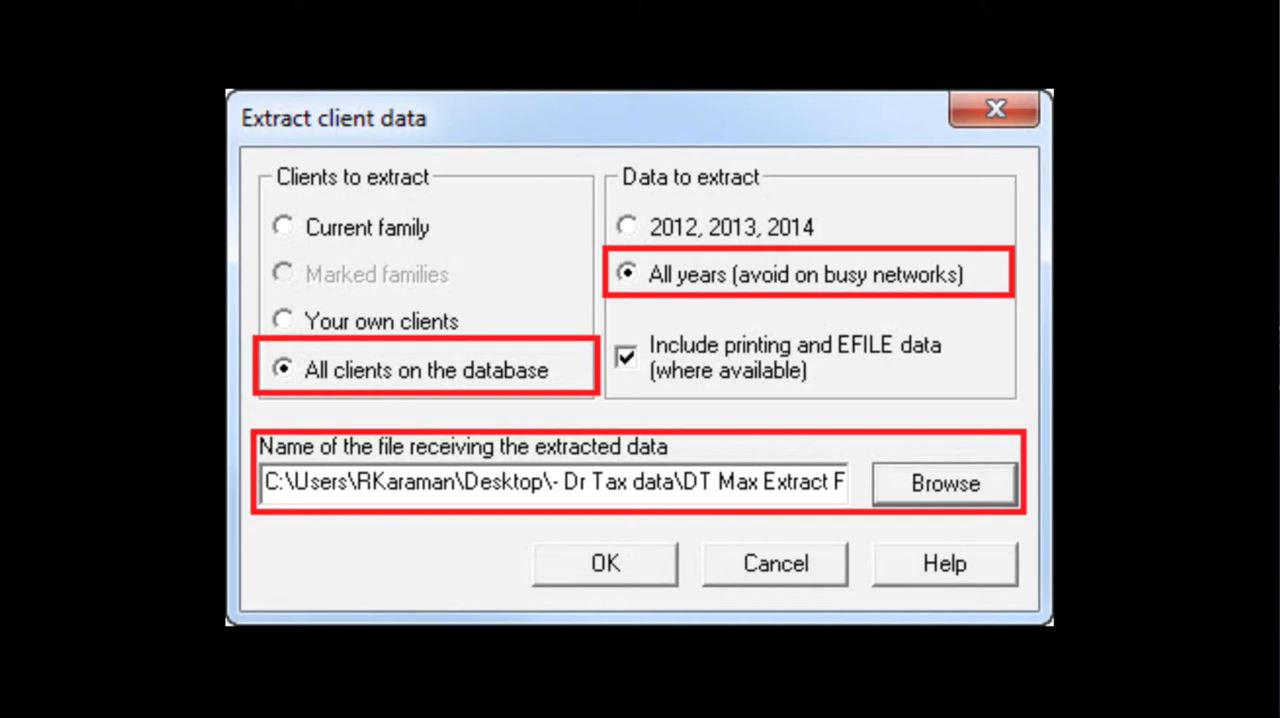
- Run the extraction of the five clients to the data file and dismiss the extract log
{"action": "left_click", "coordinate": [604, 562]}
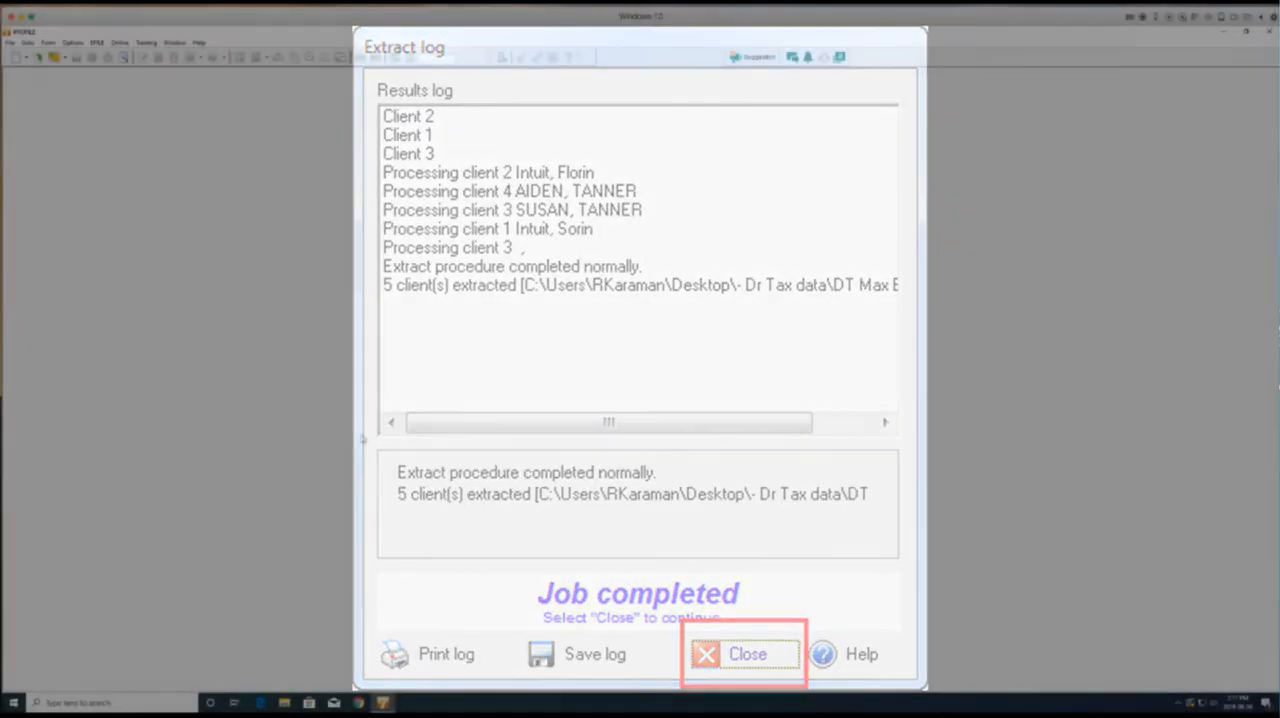
{"action": "left_click", "coordinate": [746, 652]}
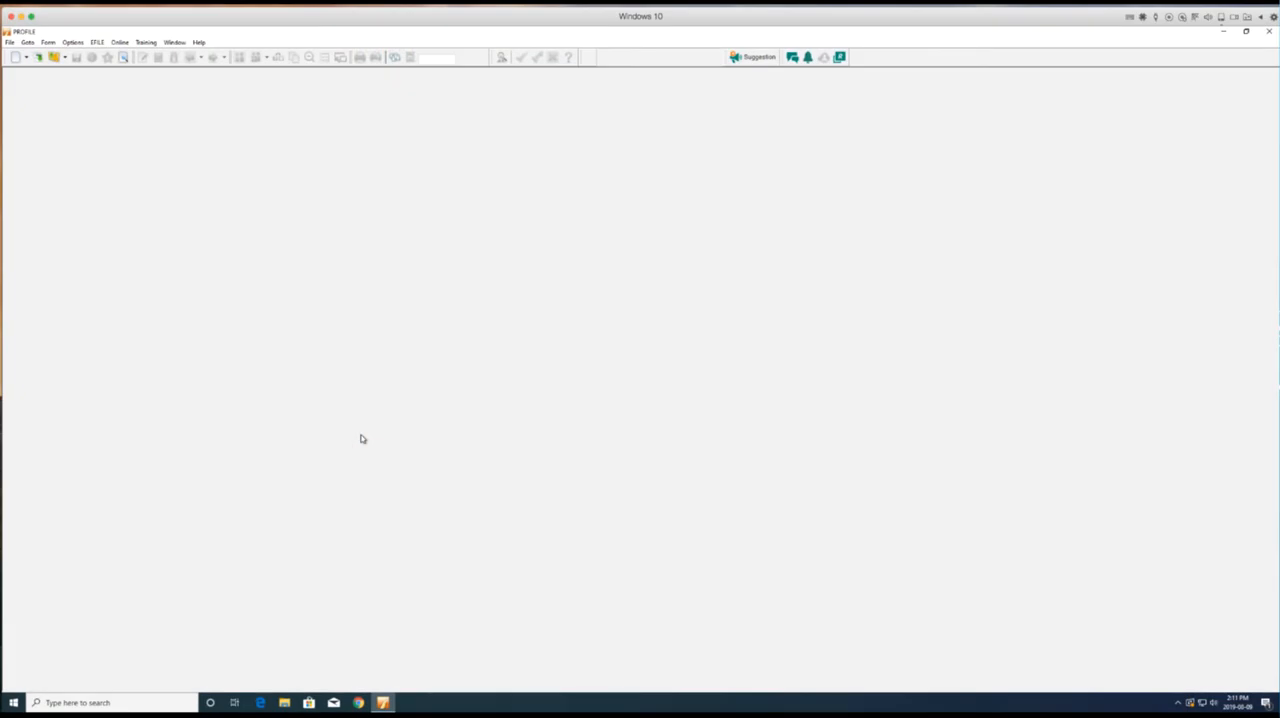
{"action": "mouse_move", "coordinate": [140, 140]}
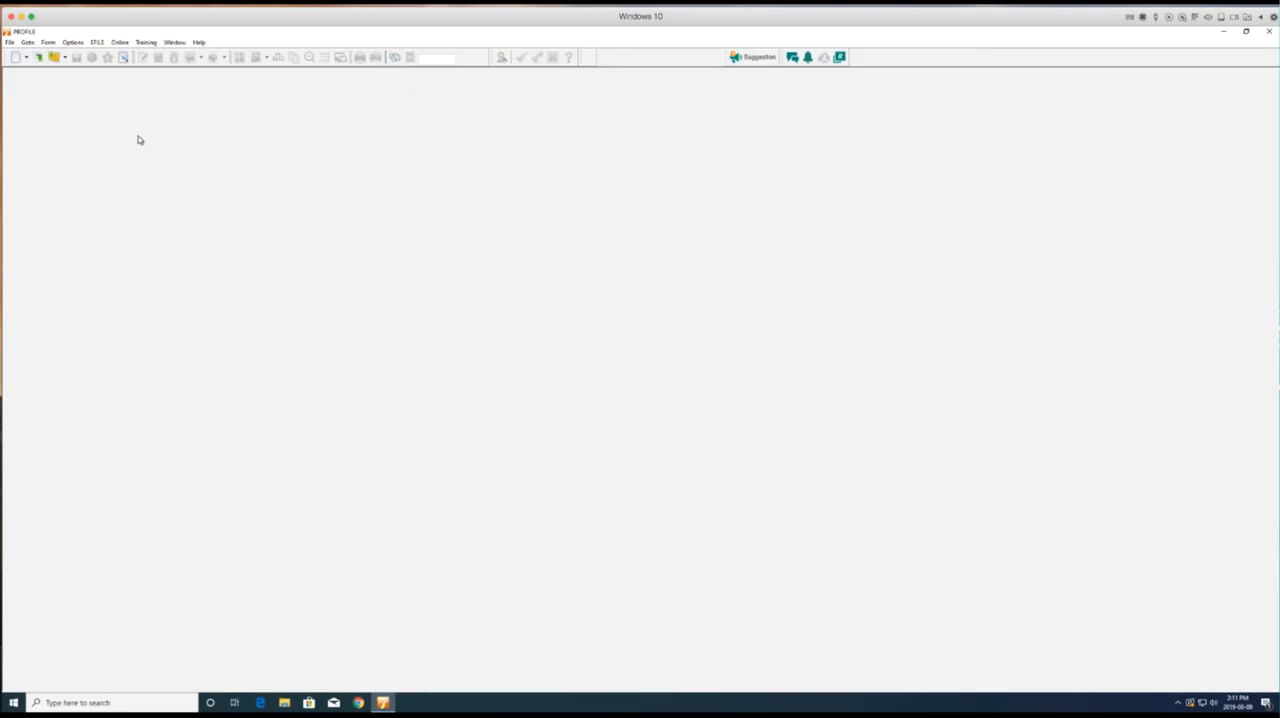
- Start DT Max Carry Forward from ProFile's File menu, reaching the T1/T2 prompt
{"action": "left_click", "coordinate": [10, 42]}
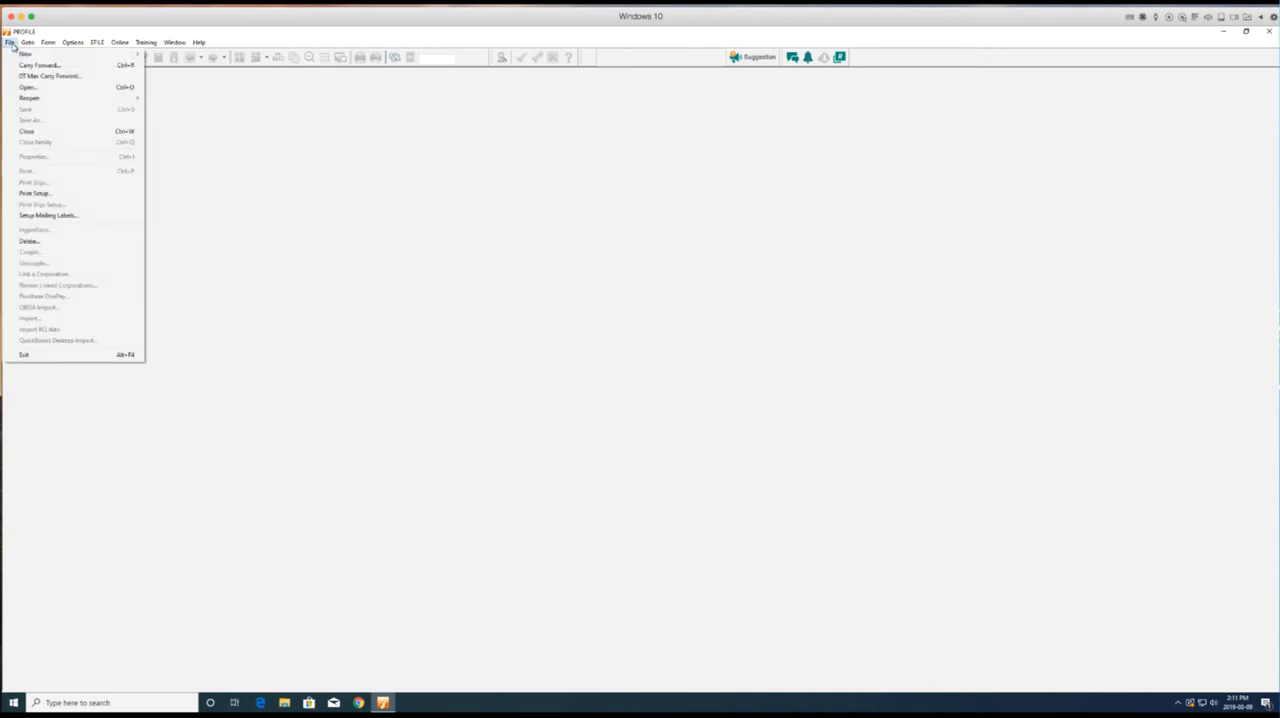
{"action": "mouse_move", "coordinate": [50, 76]}
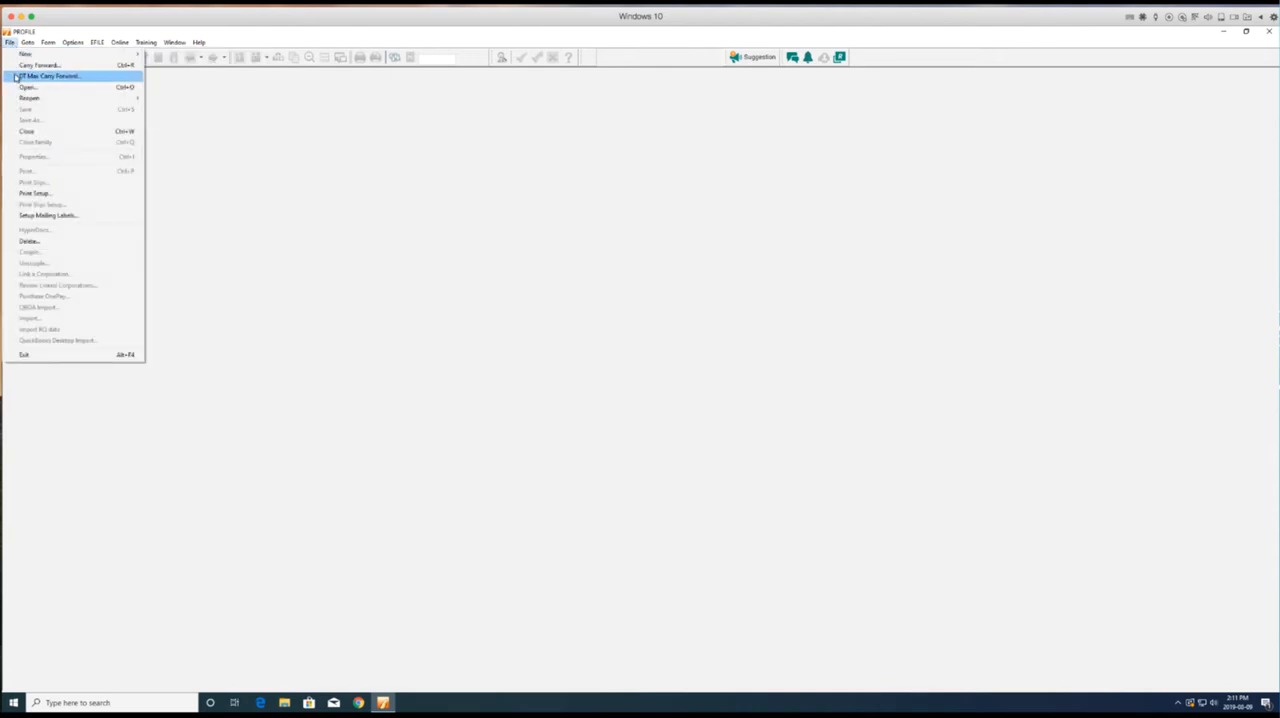
{"action": "left_click", "coordinate": [50, 76]}
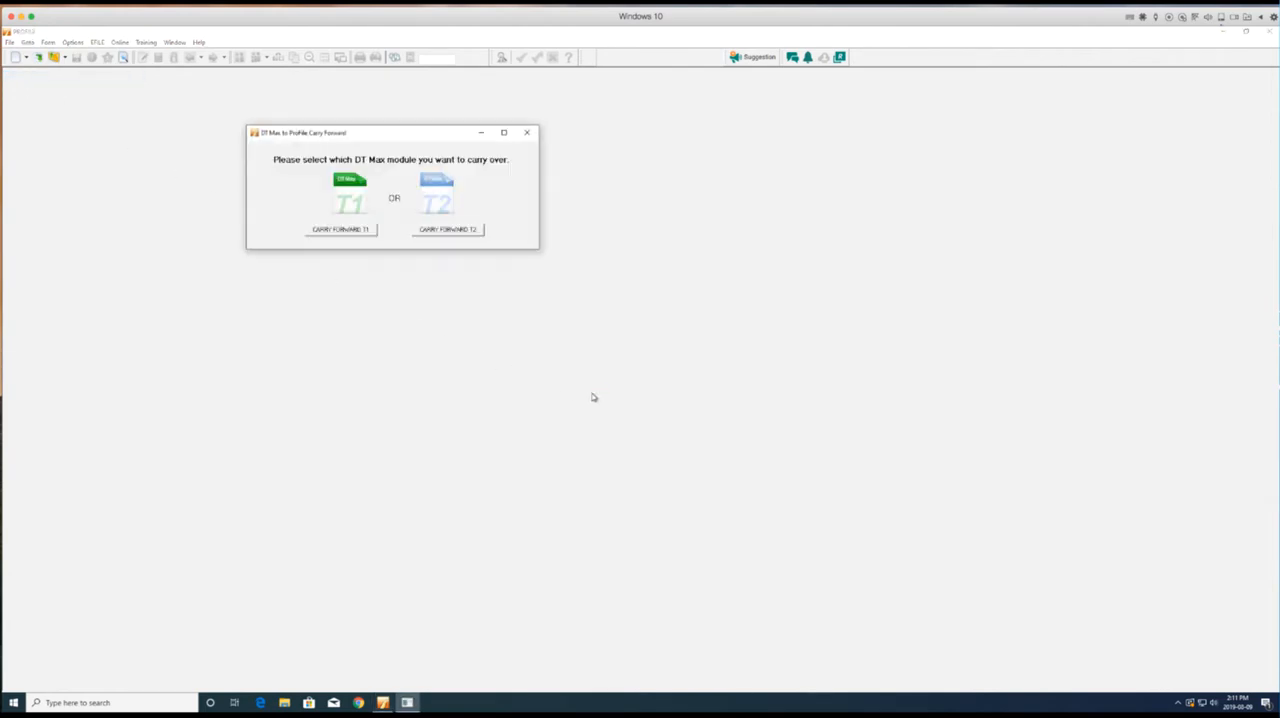
{"action": "mouse_move", "coordinate": [364, 244]}
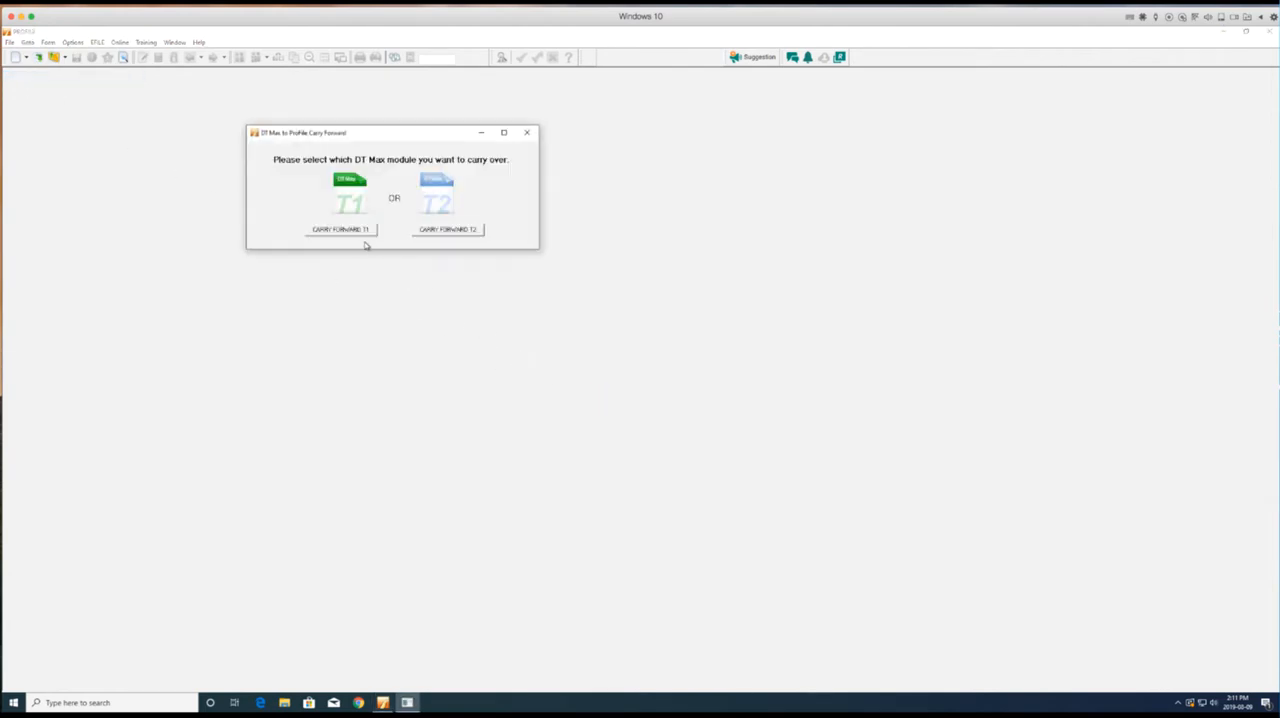
- Choose Carry Forward T1 and continue past the extraction reminder
{"action": "left_click", "coordinate": [340, 228]}
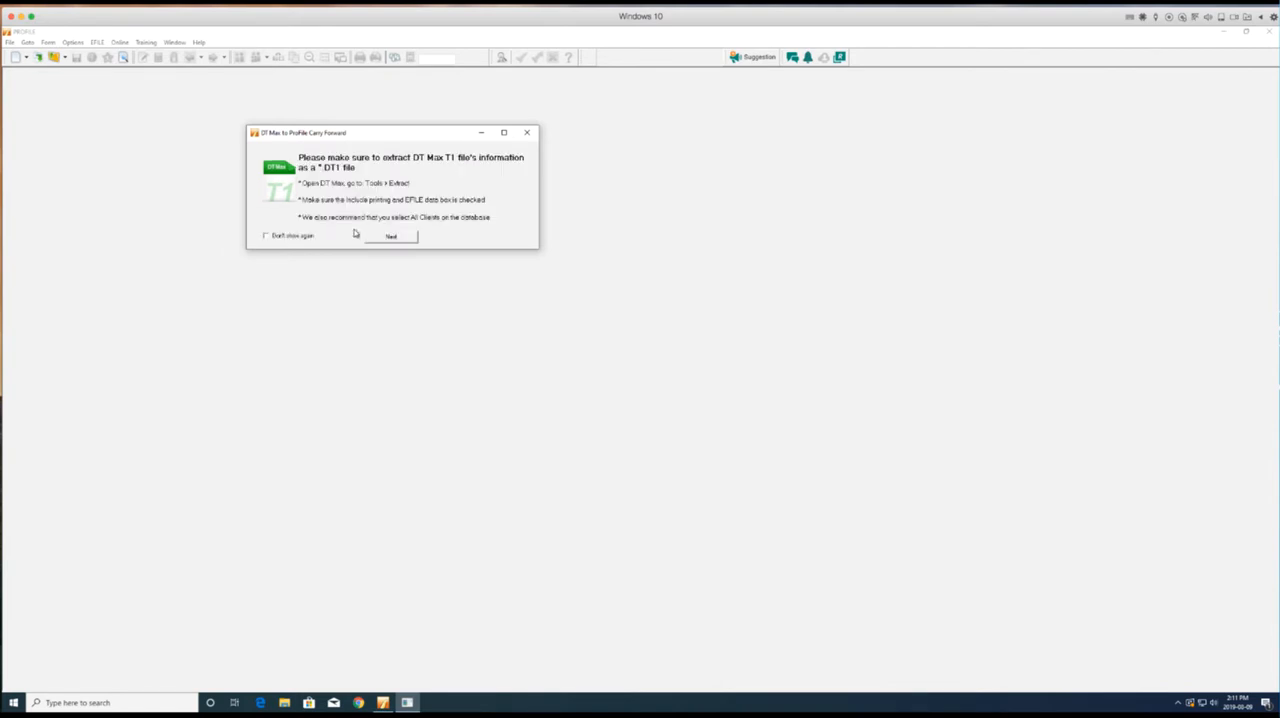
{"action": "mouse_move", "coordinate": [356, 236]}
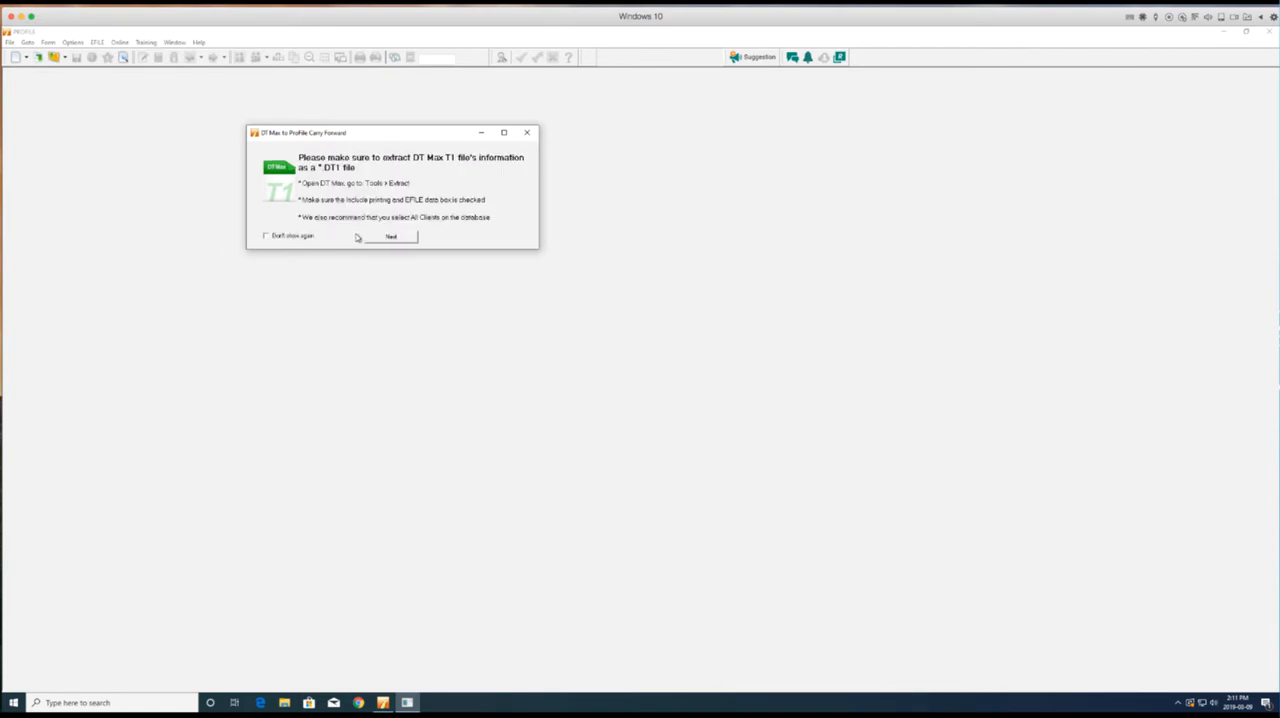
{"action": "left_click", "coordinate": [392, 236]}
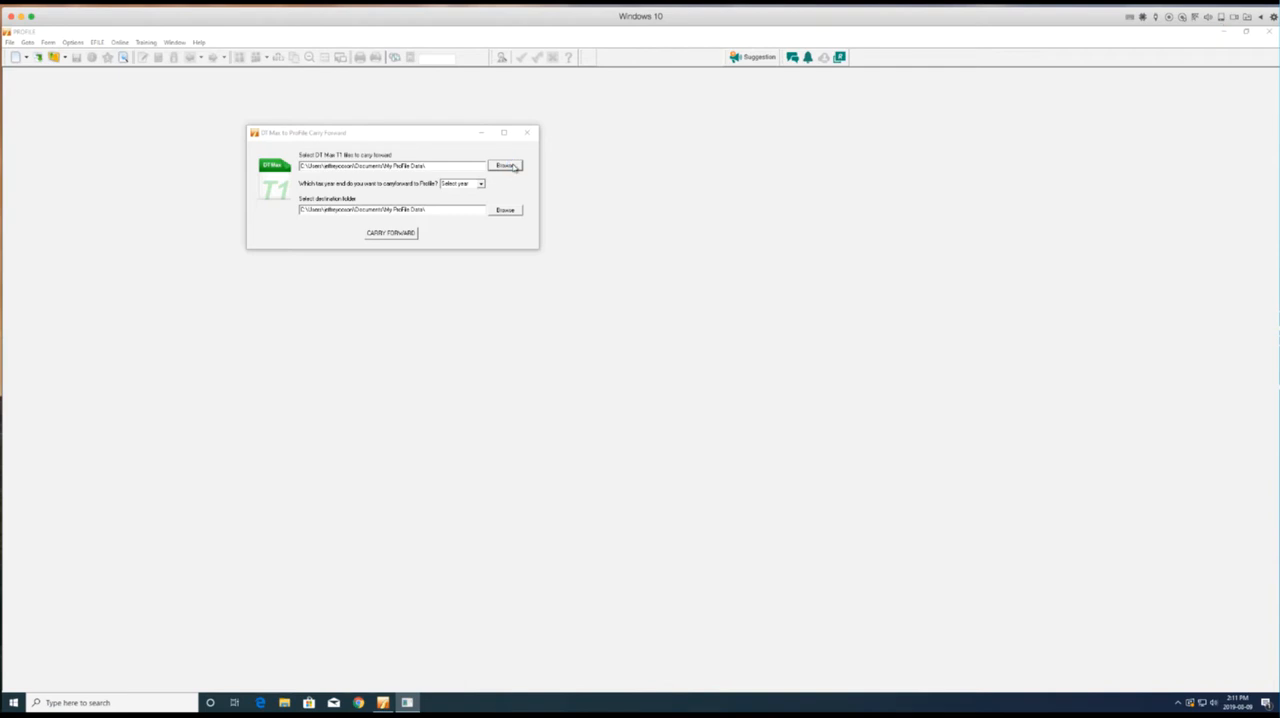
- Browse for the DT1 source file and confirm the destination folder for carried-forward returns
{"action": "left_click", "coordinate": [504, 164]}
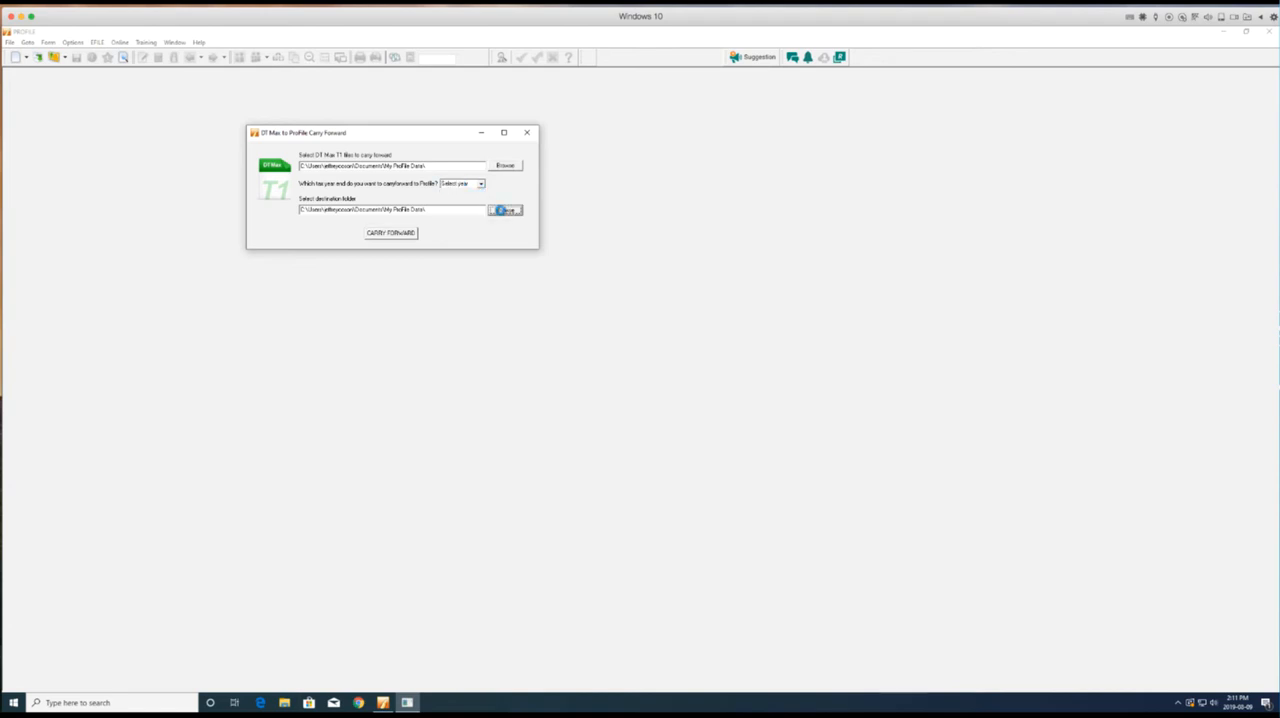
{"action": "left_click", "coordinate": [506, 208]}
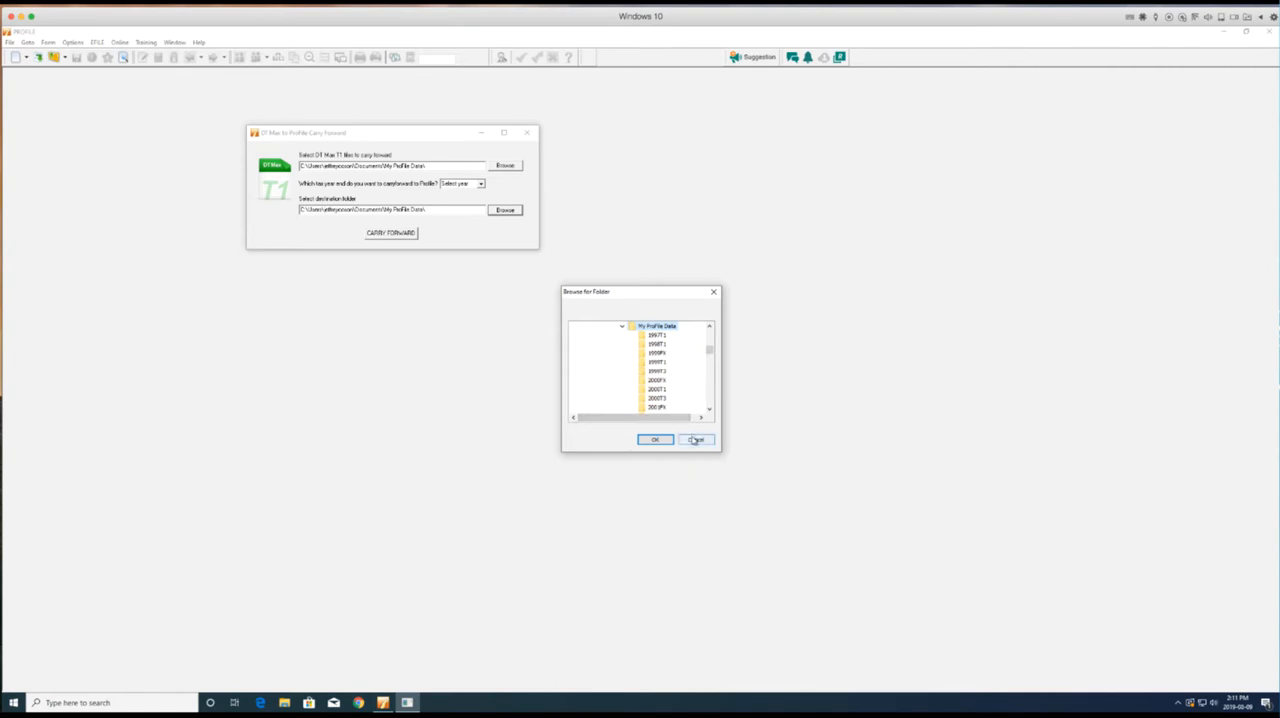
{"action": "left_click", "coordinate": [696, 440]}
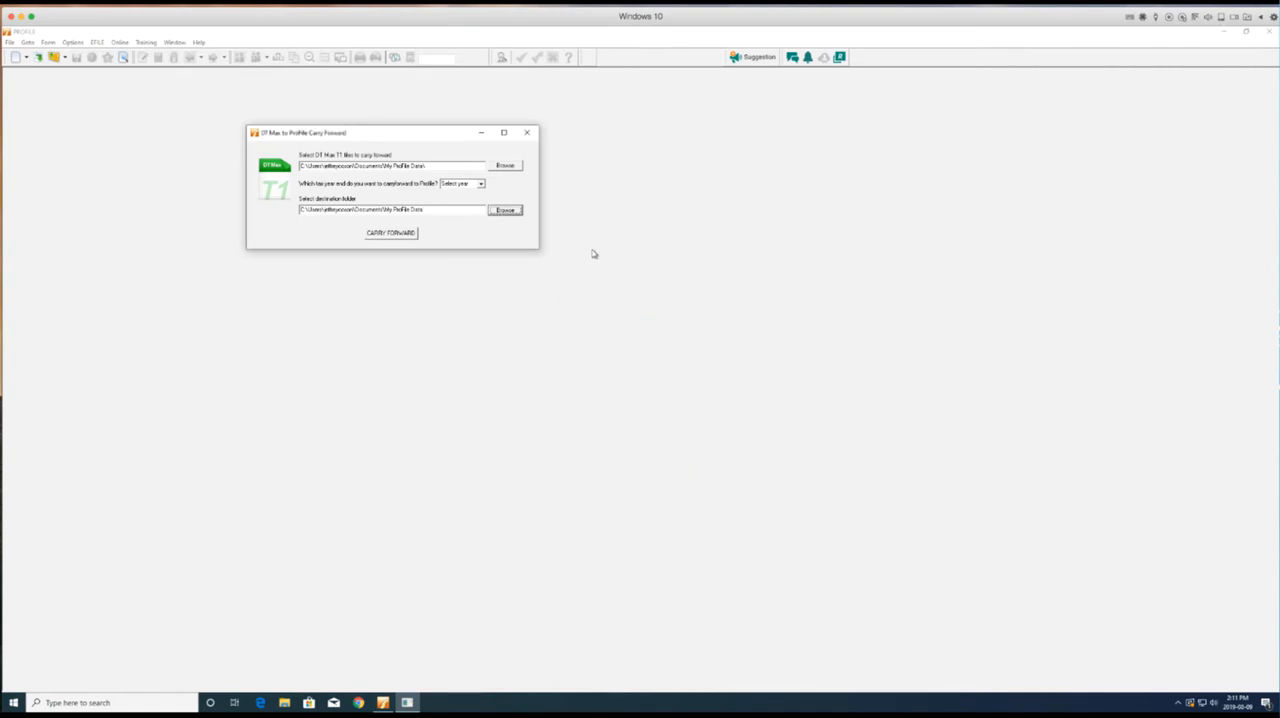